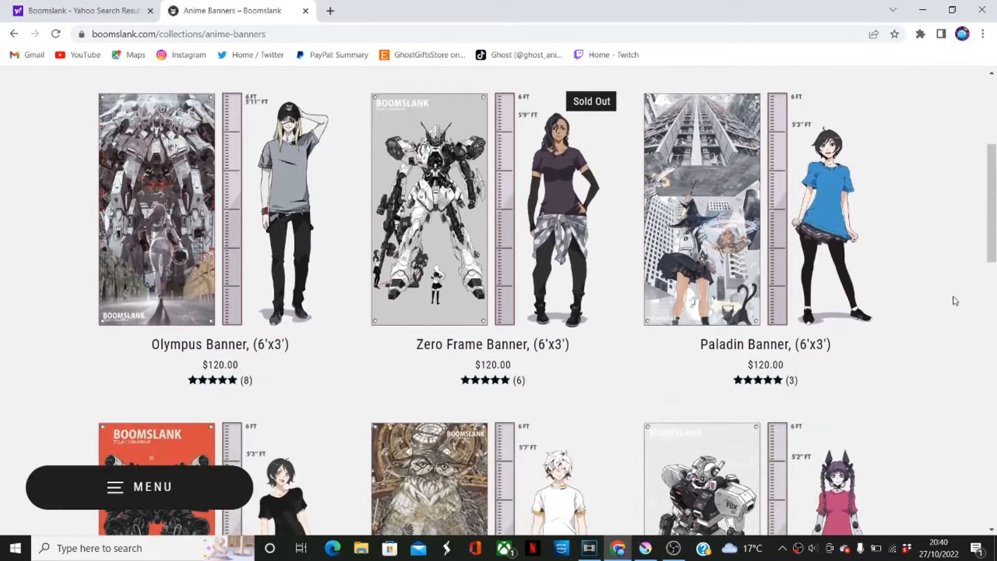
scroll("down", 3)
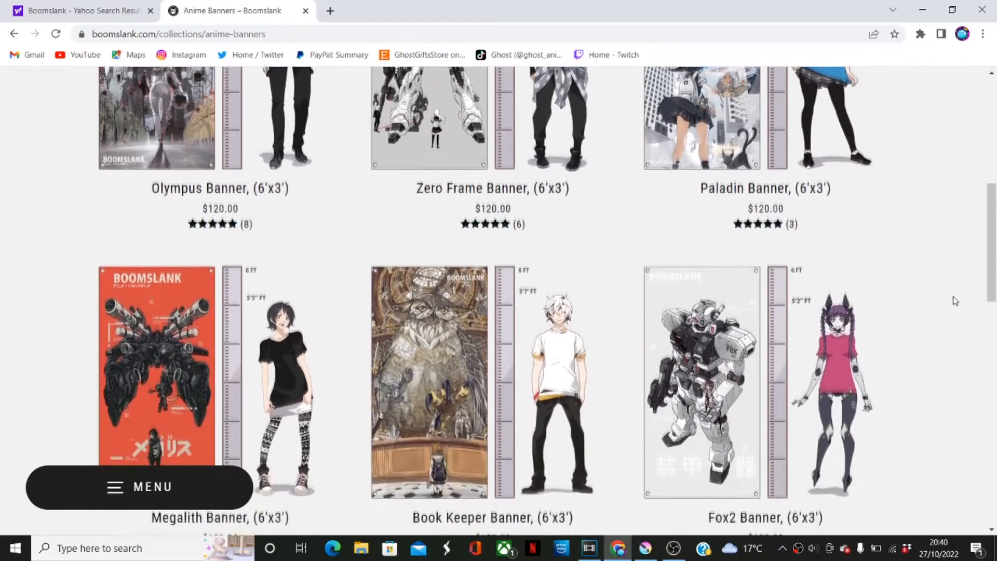
scroll("down", 3)
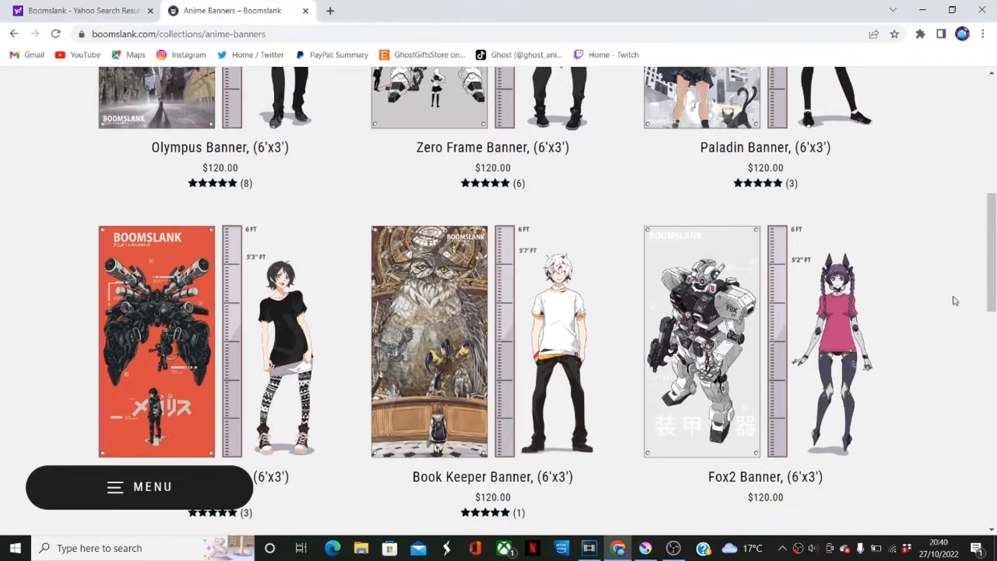